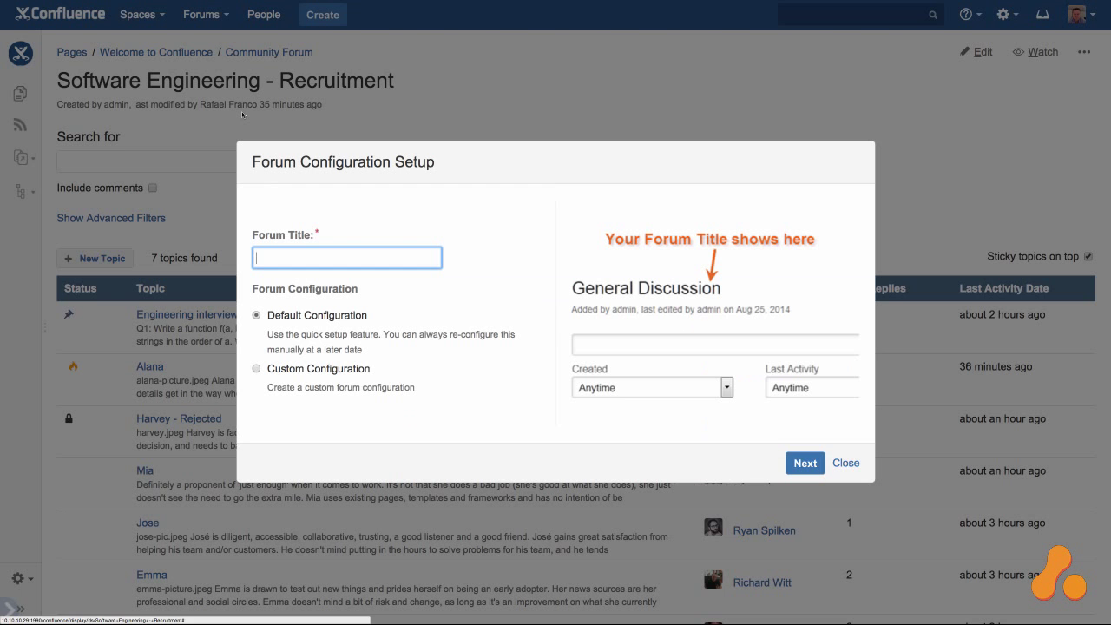
Step: Dismiss the Forum Configuration Setup dialog to show the 7 recruitment topics
left_click(847, 462)
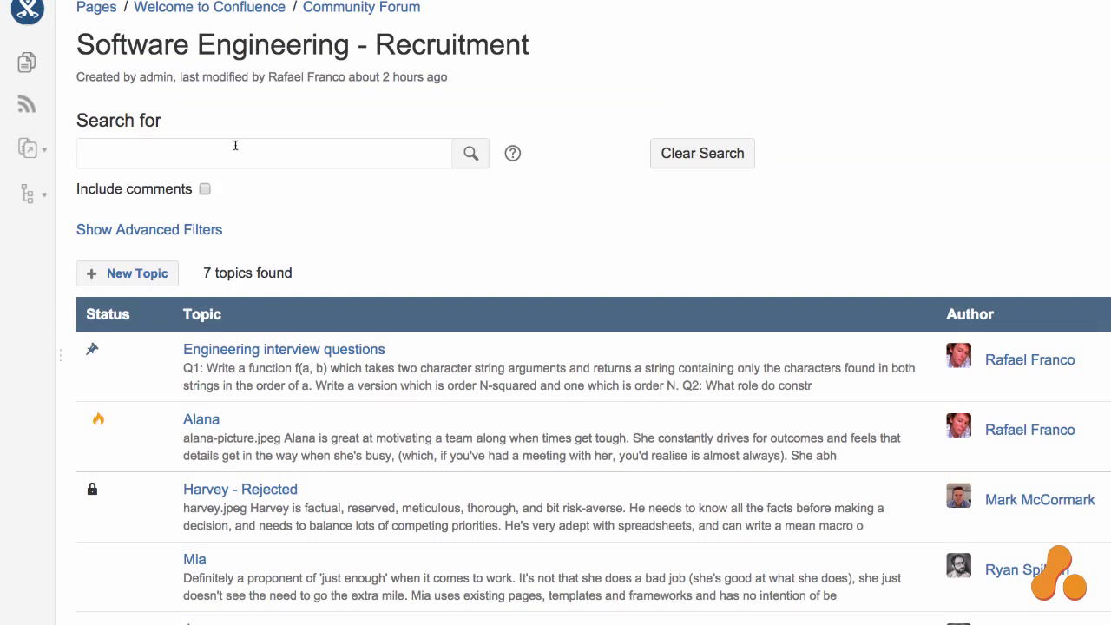
Step: Reveal the advanced topic filters with the Sort By choices listed
left_click(149, 229)
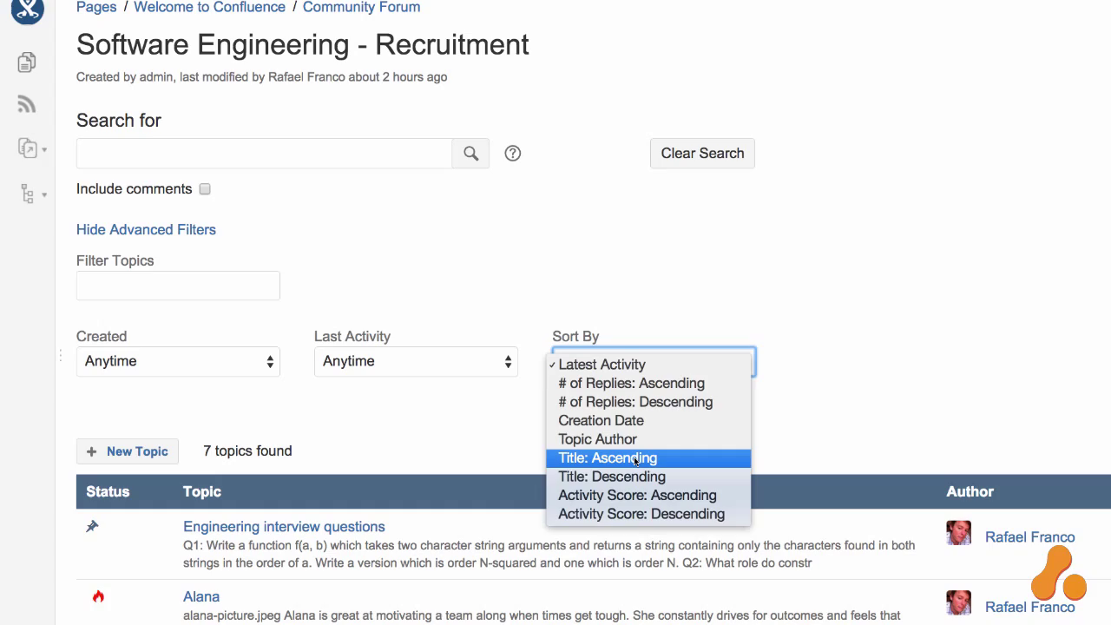